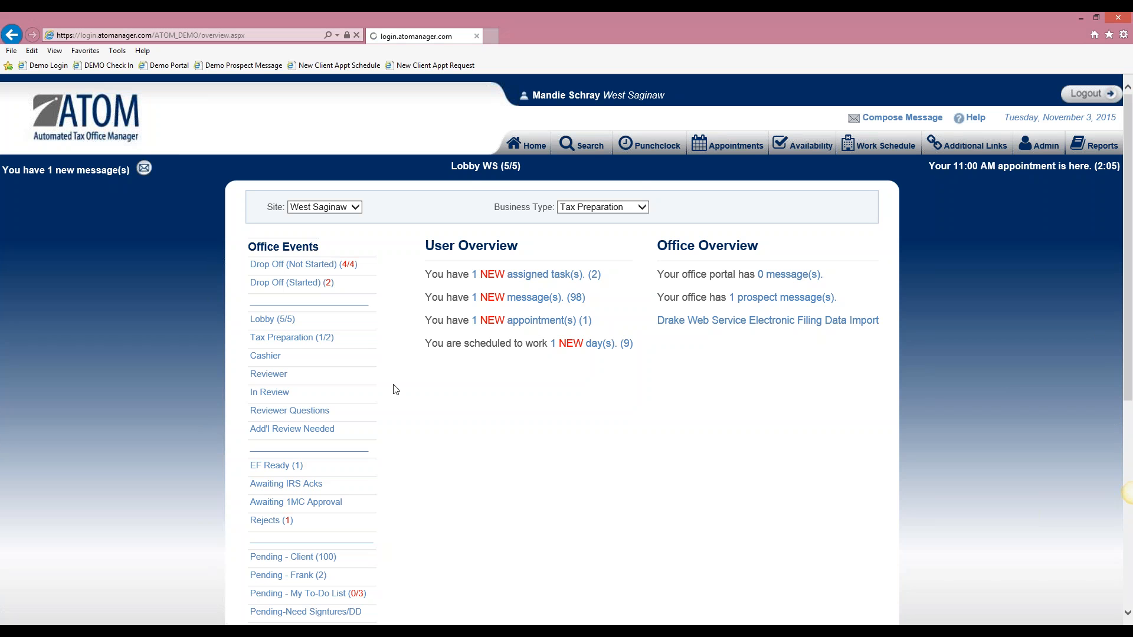
- Go from the Admin menu to the Transaction Types list
{"action": "left_click", "coordinate": [1038, 145]}
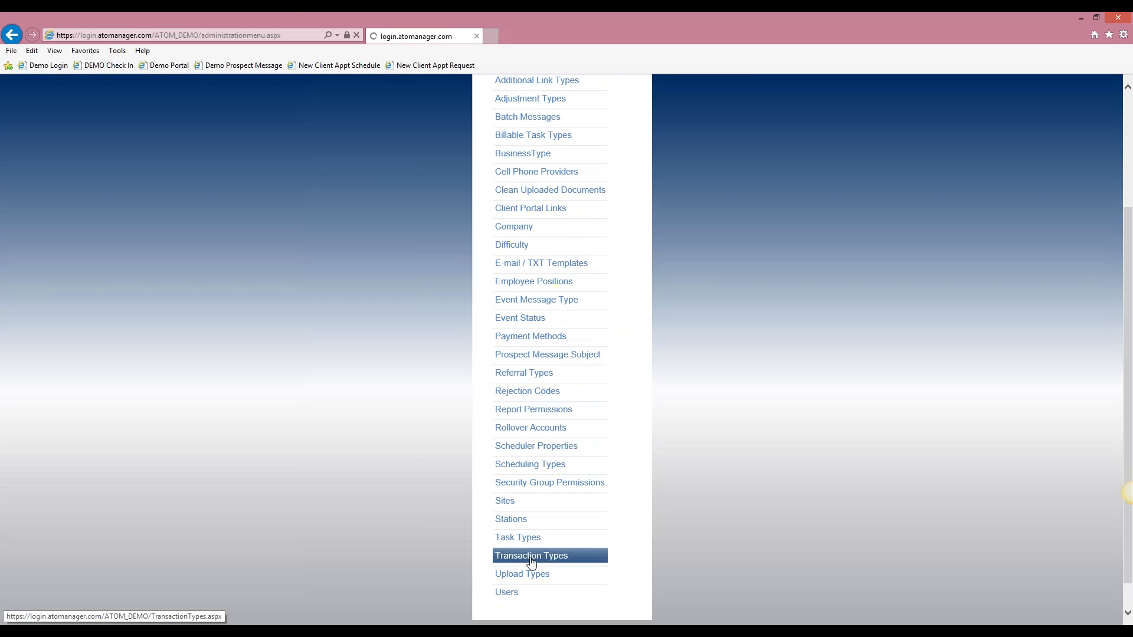
{"action": "left_click", "coordinate": [531, 554]}
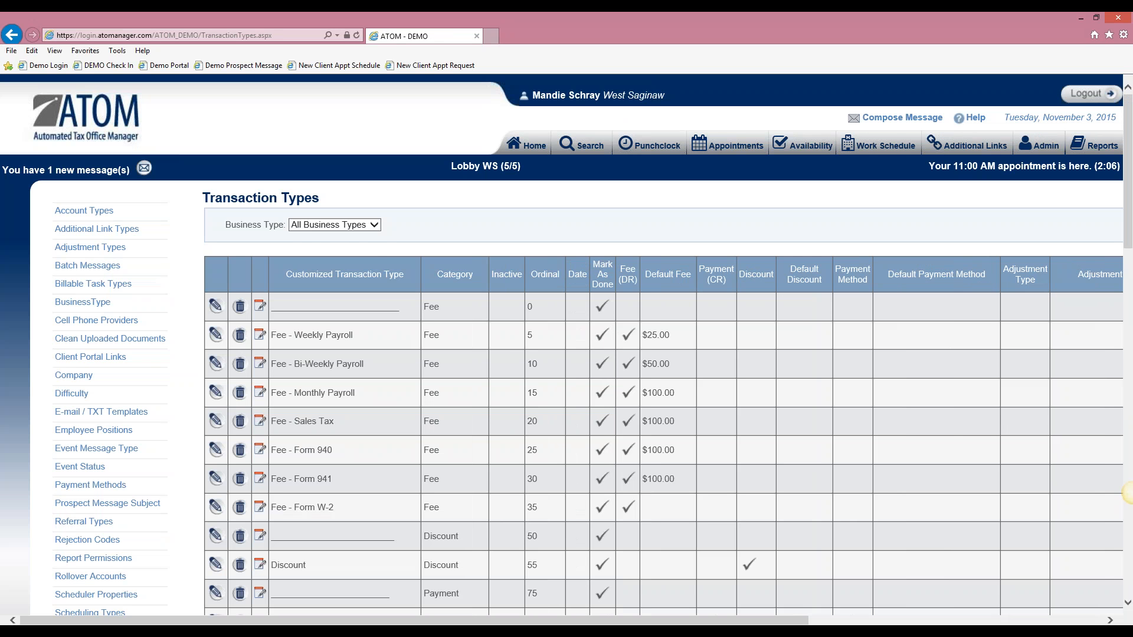
- Filter the transaction types list to the Tax Preparation business type
{"action": "left_click", "coordinate": [333, 224]}
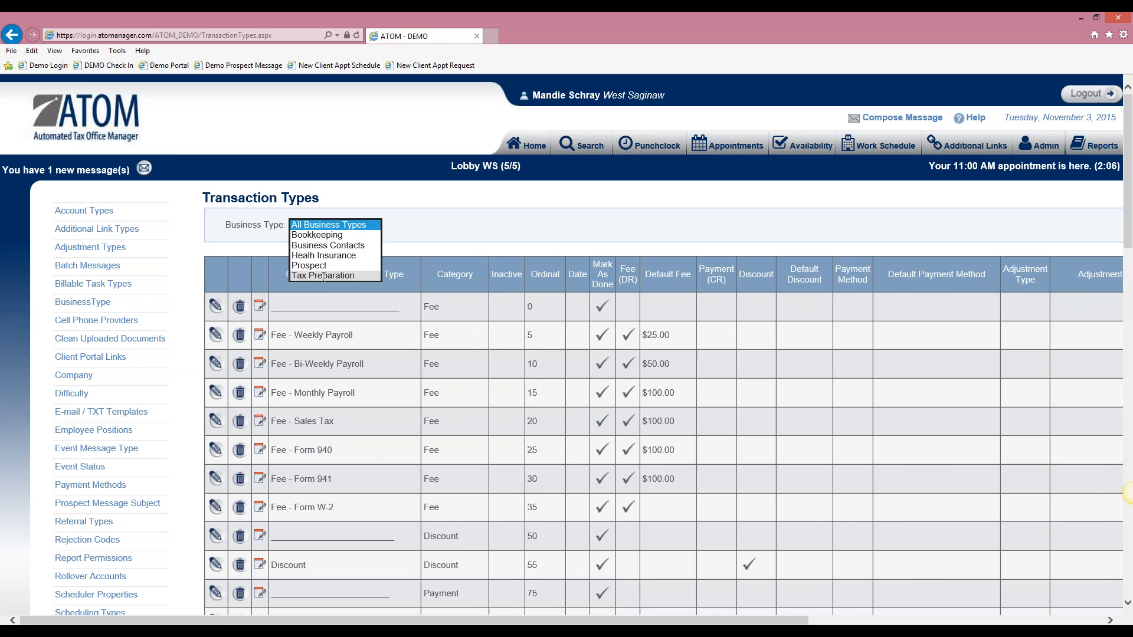
{"action": "left_click", "coordinate": [322, 275]}
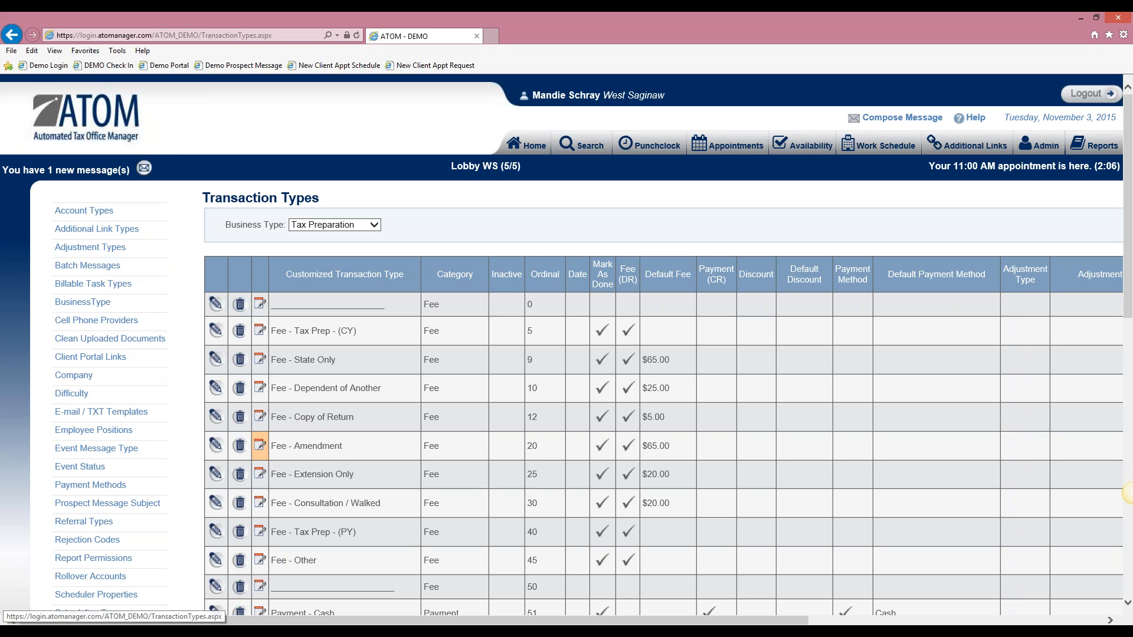
{"action": "mouse_move", "coordinate": [260, 450]}
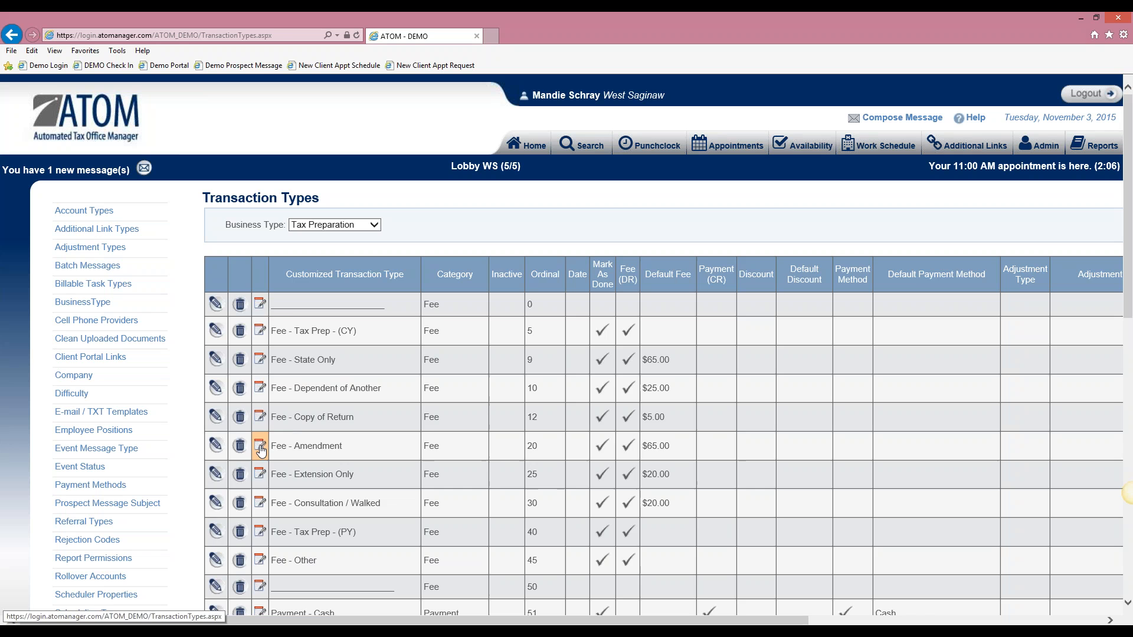
- View Fee - Amendment's predefined notes, return, then bring up Fee - Consultation / Walked's empty notes
{"action": "left_click", "coordinate": [259, 446]}
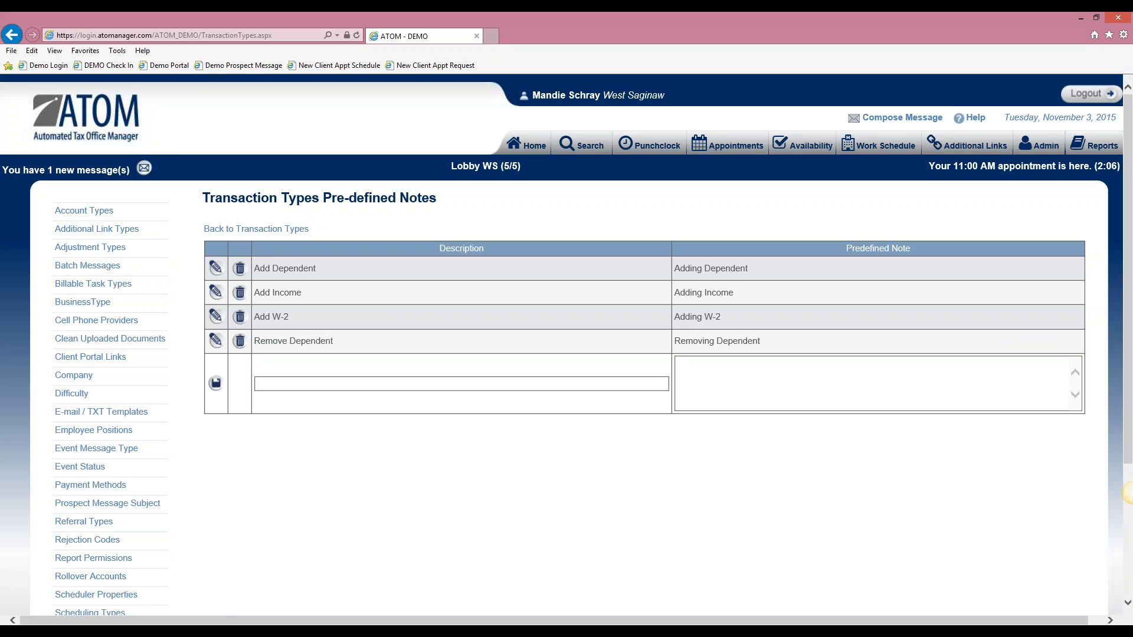
{"action": "mouse_move", "coordinate": [271, 259]}
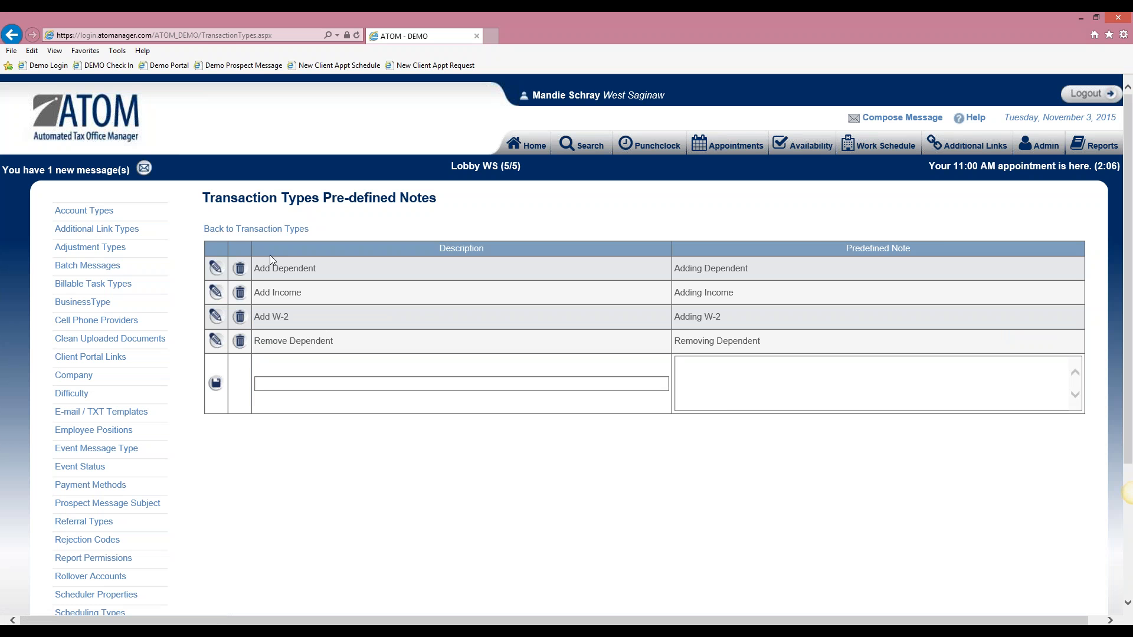
{"action": "mouse_move", "coordinate": [288, 345]}
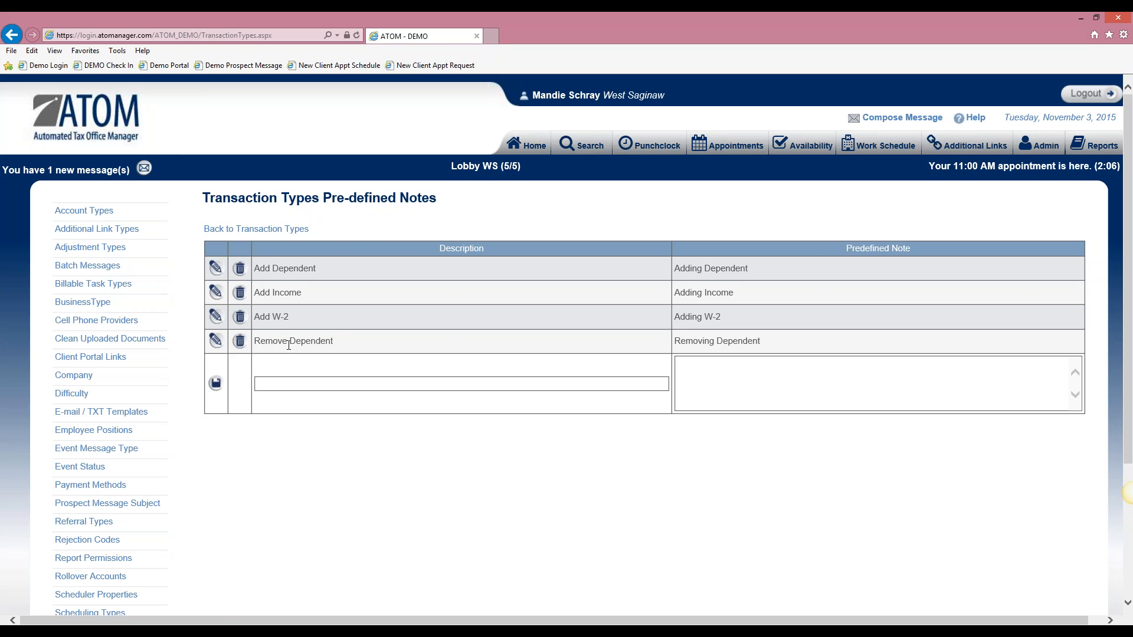
{"action": "mouse_move", "coordinate": [95, 320]}
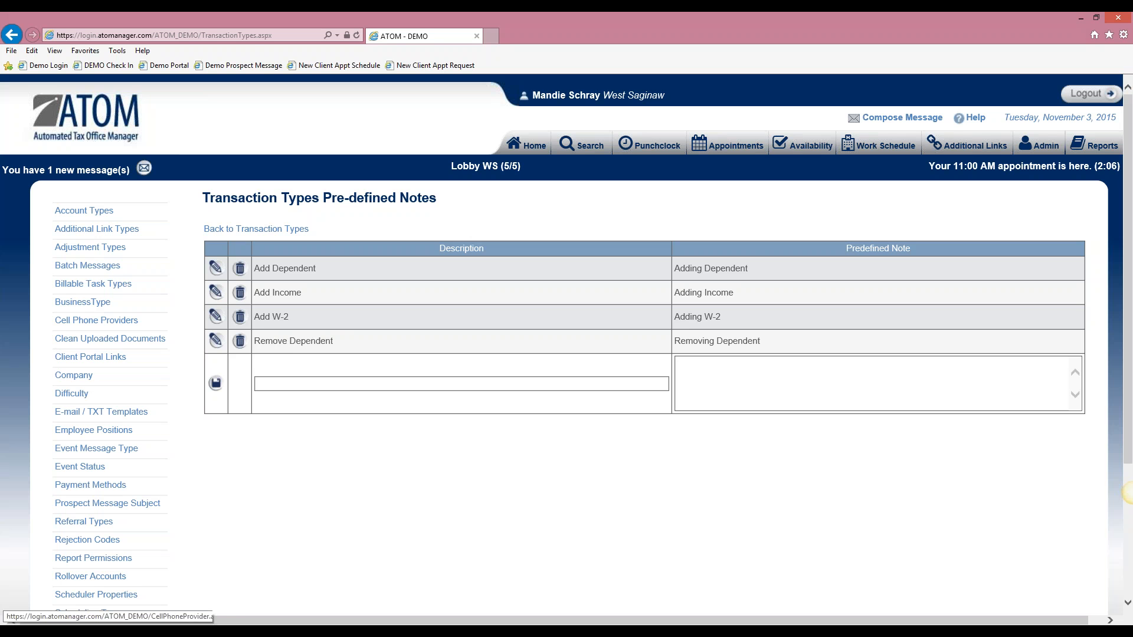
{"action": "left_click", "coordinate": [256, 229]}
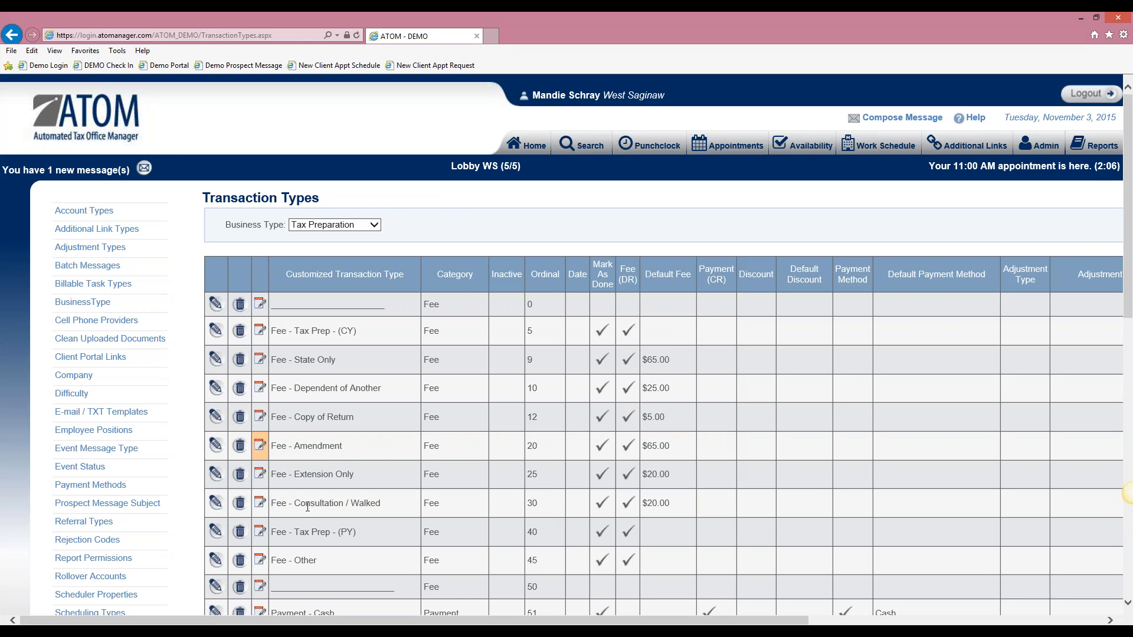
{"action": "mouse_move", "coordinate": [364, 513]}
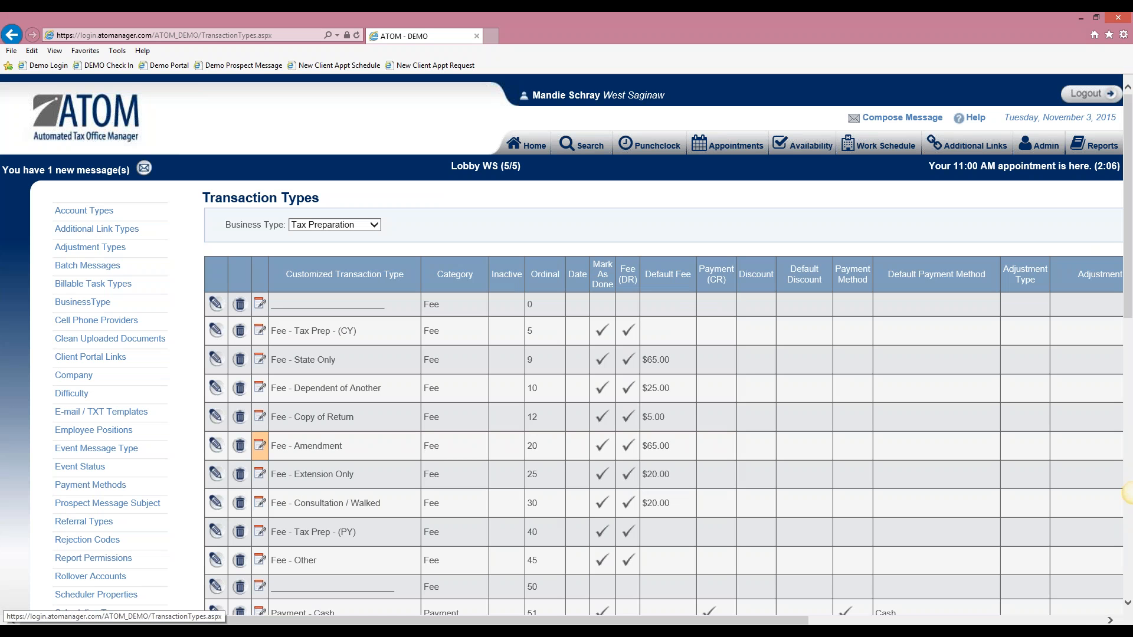
{"action": "left_click", "coordinate": [260, 446]}
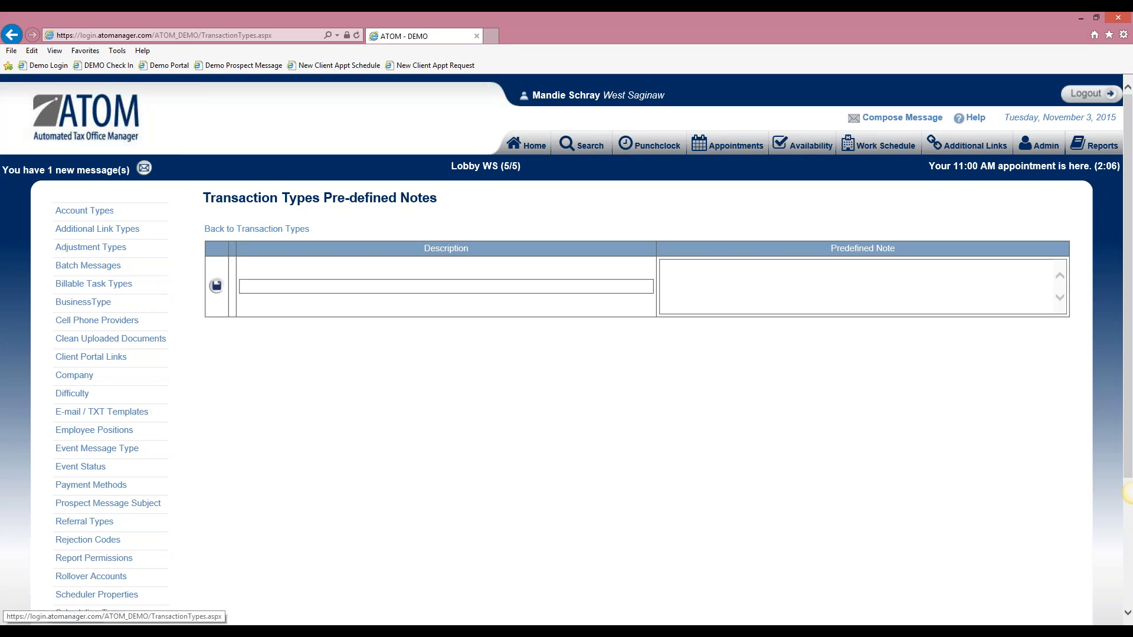
- Save a 'low refund' note with text 'Low refund', then begin typing the next description
{"action": "left_click", "coordinate": [445, 286]}
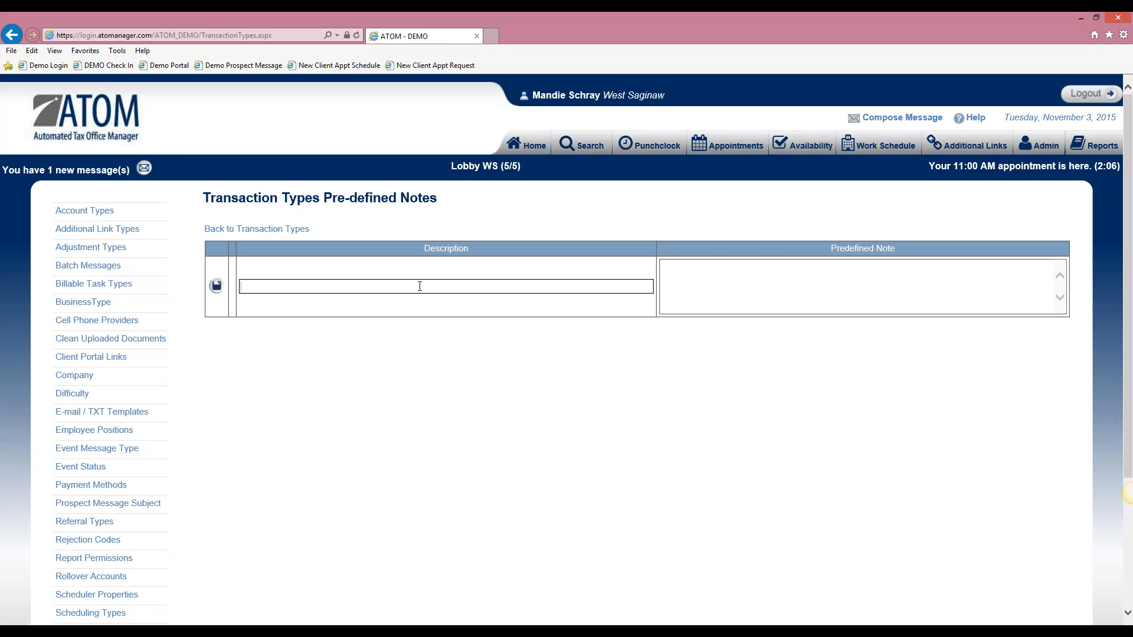
{"action": "type", "text": "low"}
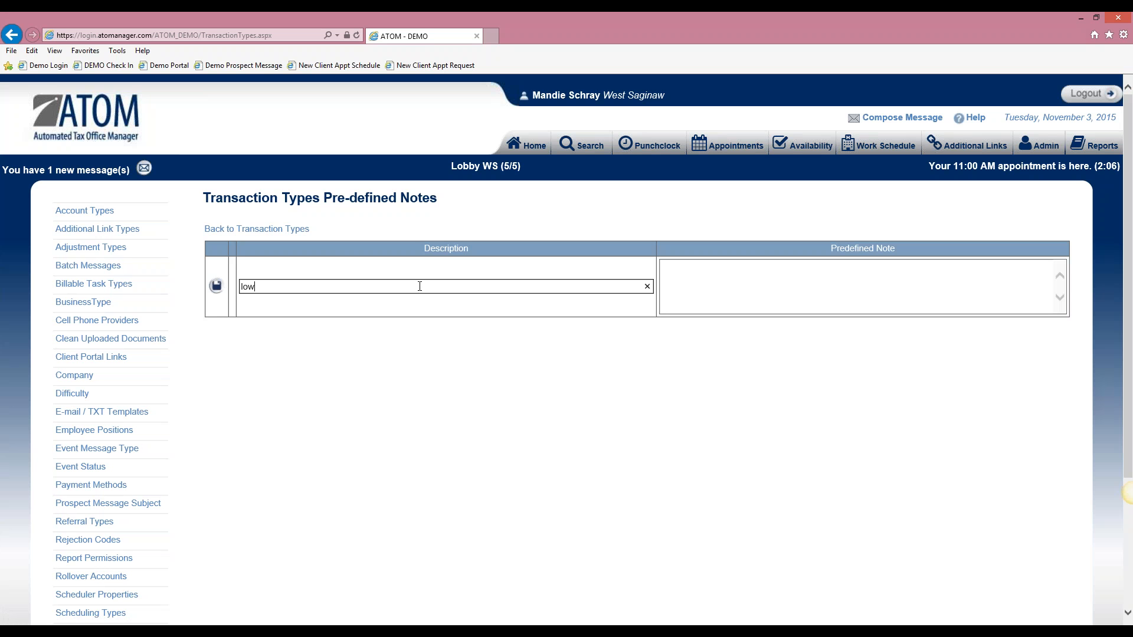
{"action": "type", "text": "refun"}
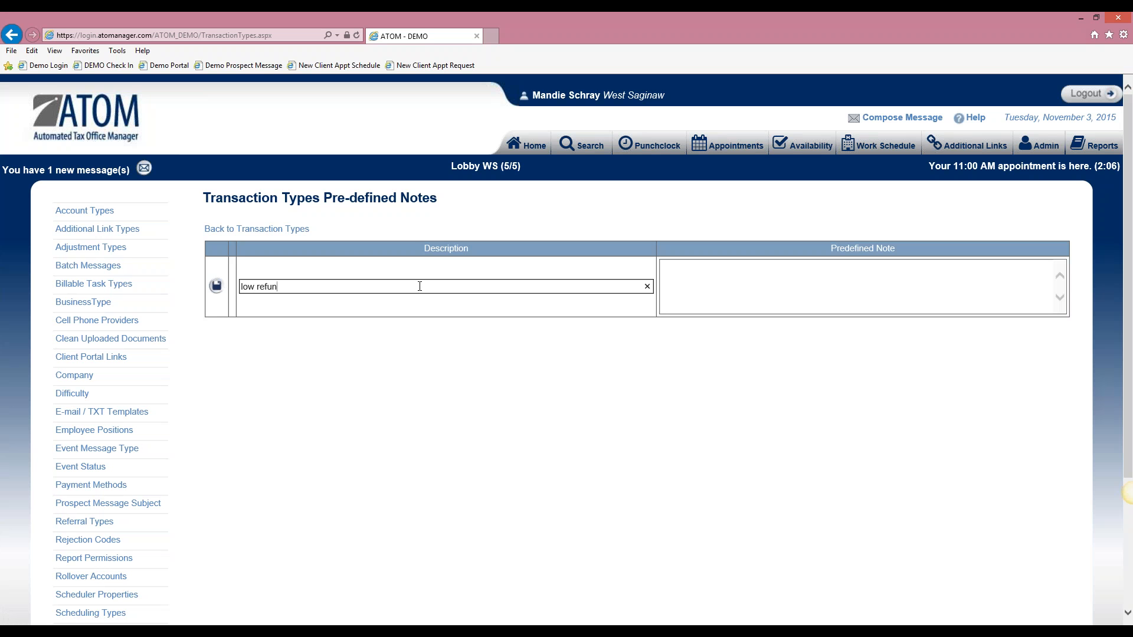
{"action": "type", "text": "d"}
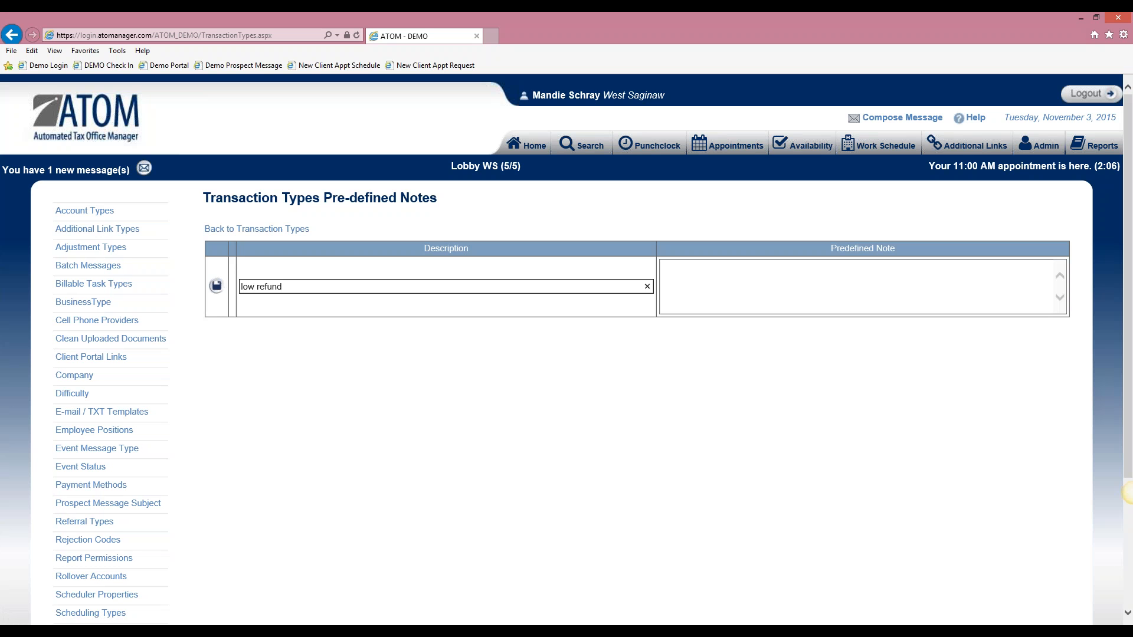
{"action": "left_click", "coordinate": [861, 285]}
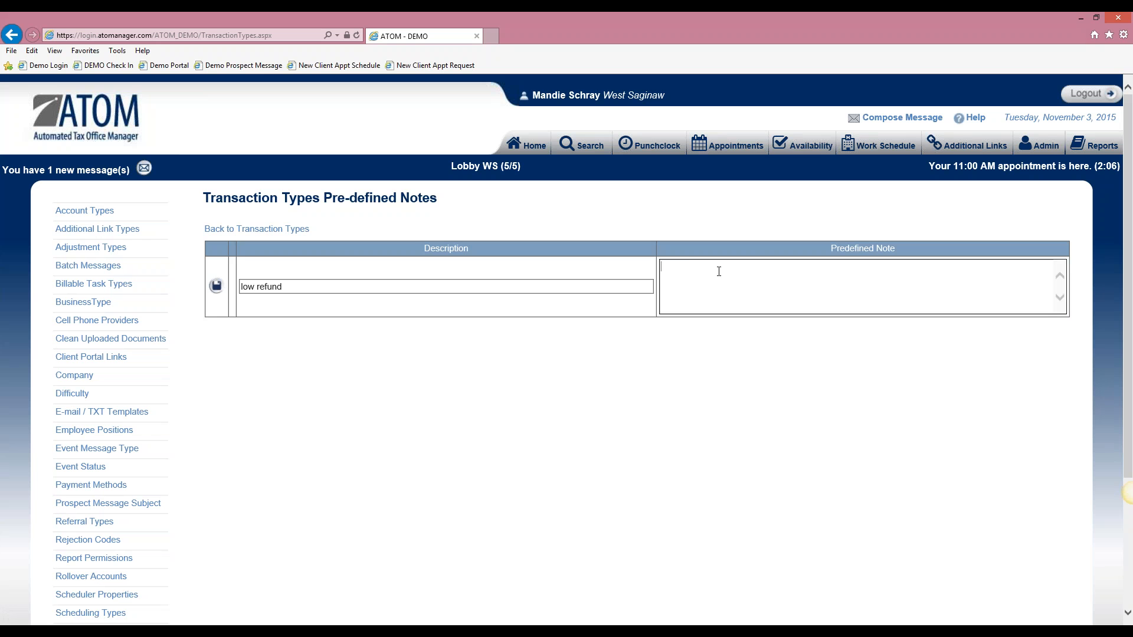
{"action": "type", "text": "Low refu"}
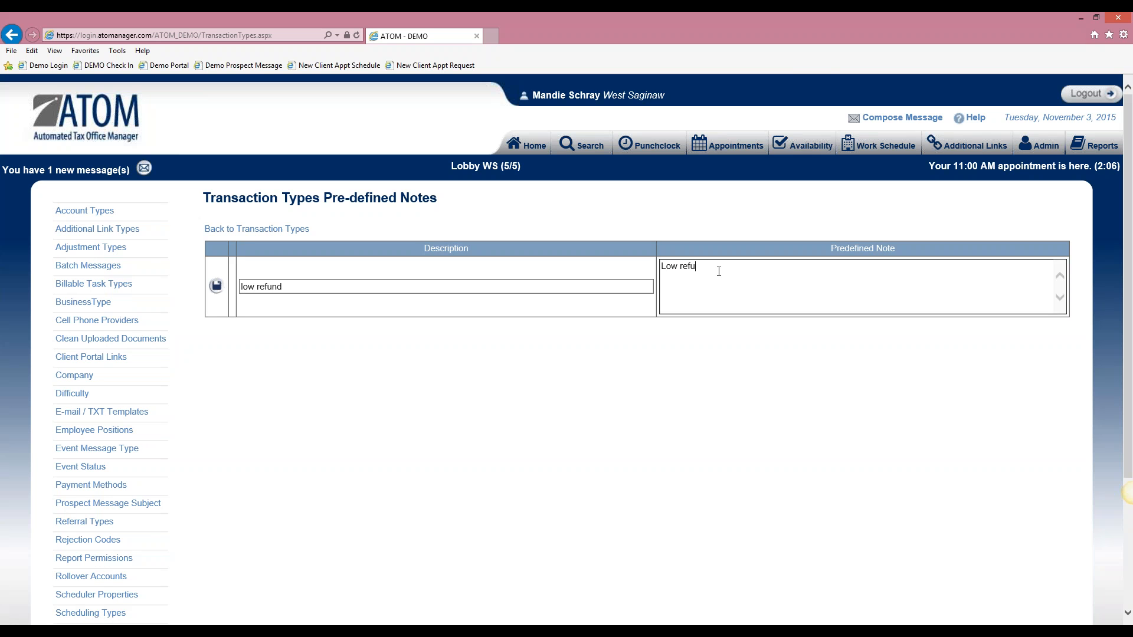
{"action": "type", "text": "nd"}
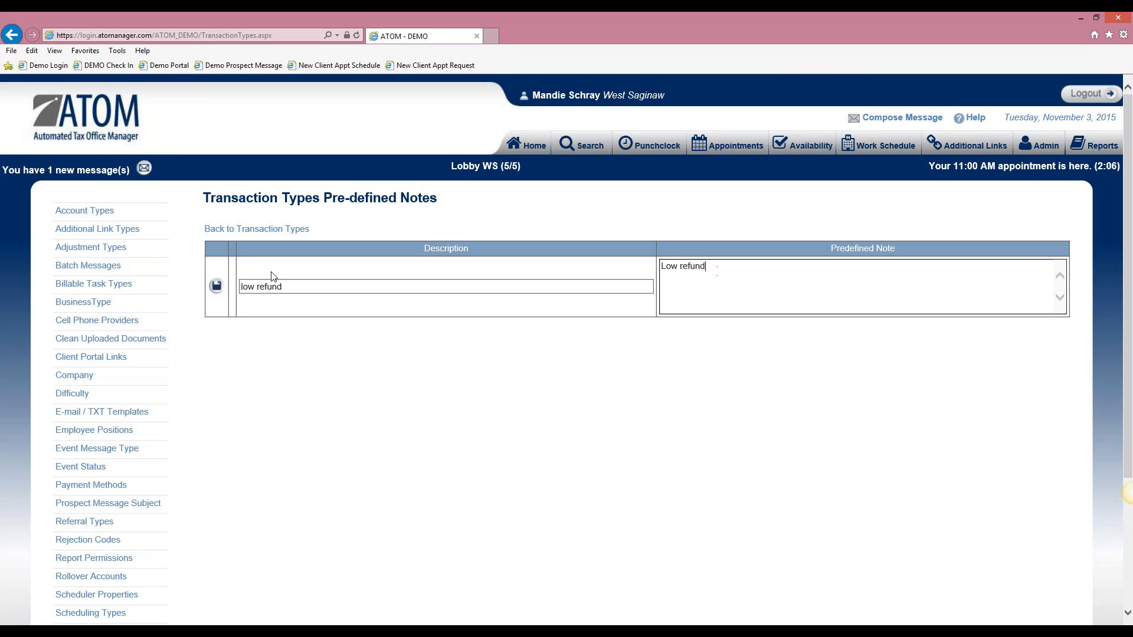
{"action": "left_click", "coordinate": [216, 283]}
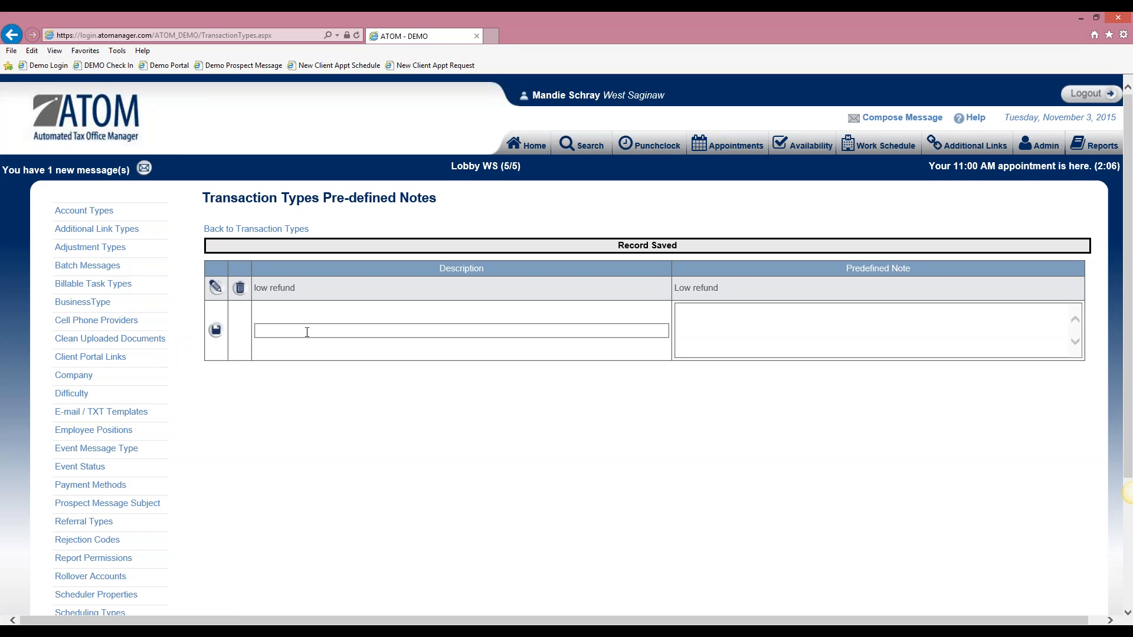
{"action": "type", "text": "no"}
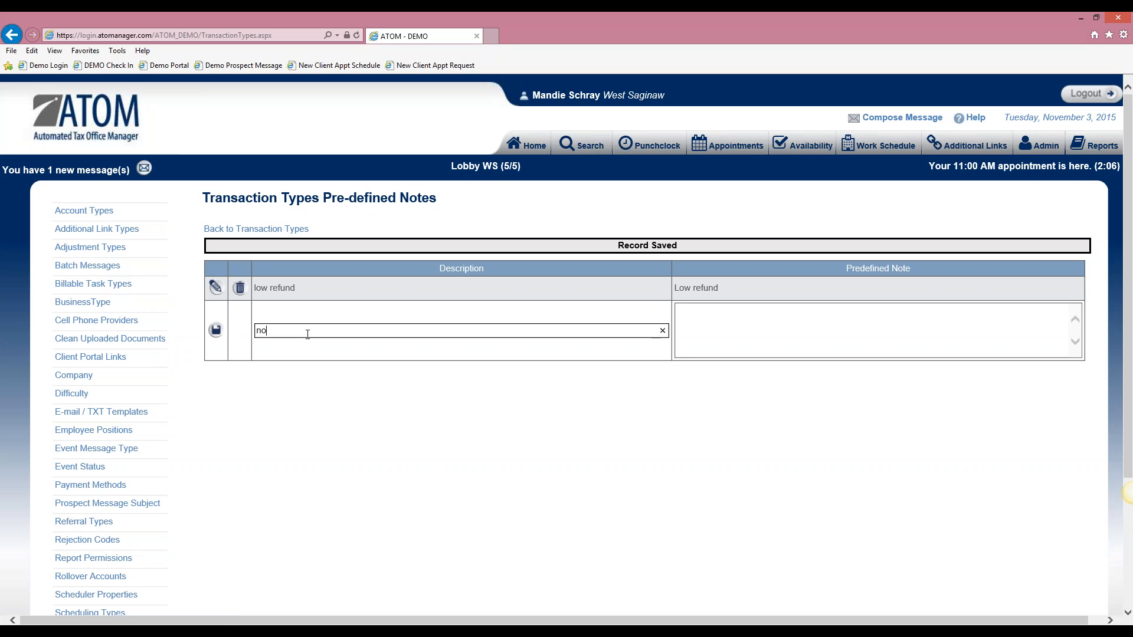
- Save a 'no filing requirement' note with text 'No earned income'
{"action": "type", "text": "fil"}
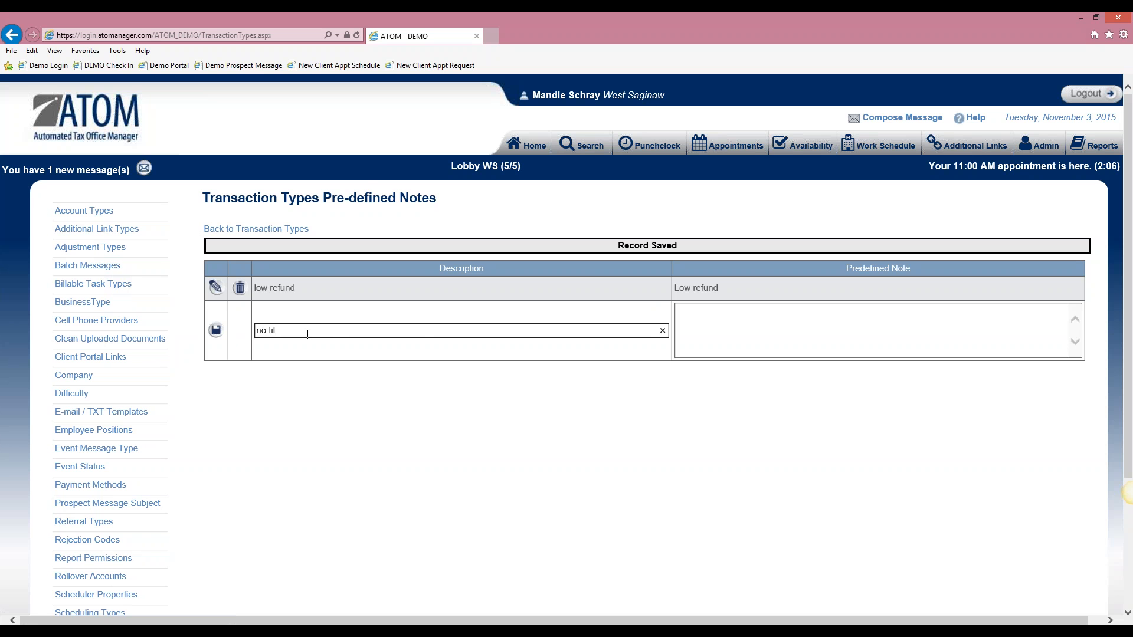
{"action": "type", "text": "ing requir"}
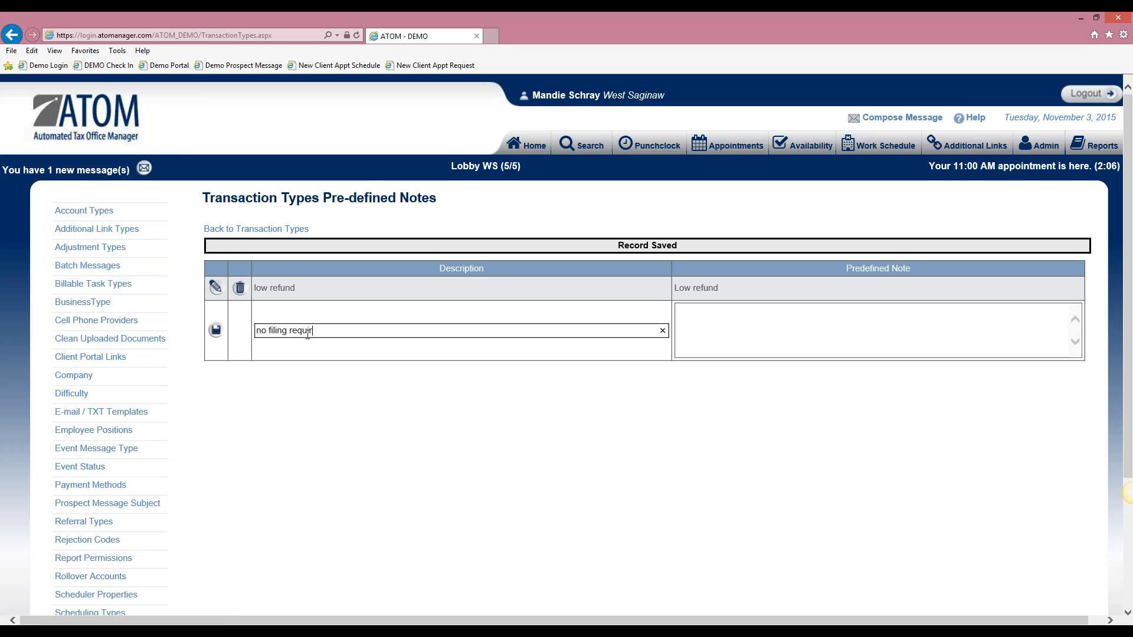
{"action": "type", "text": "ement"}
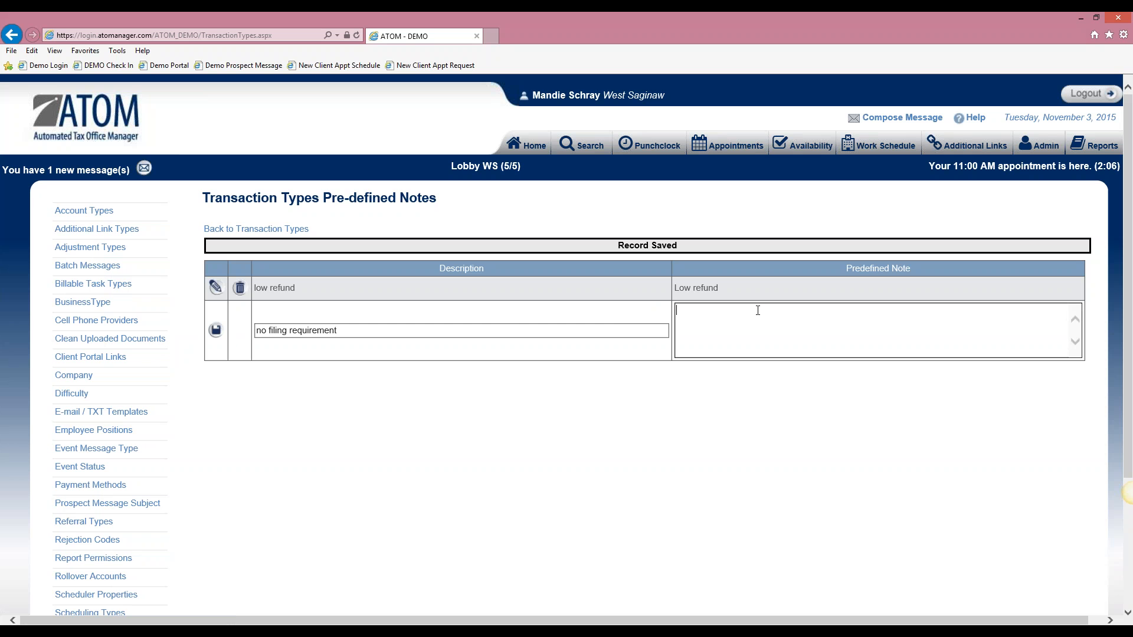
{"action": "type", "text": "No ear"}
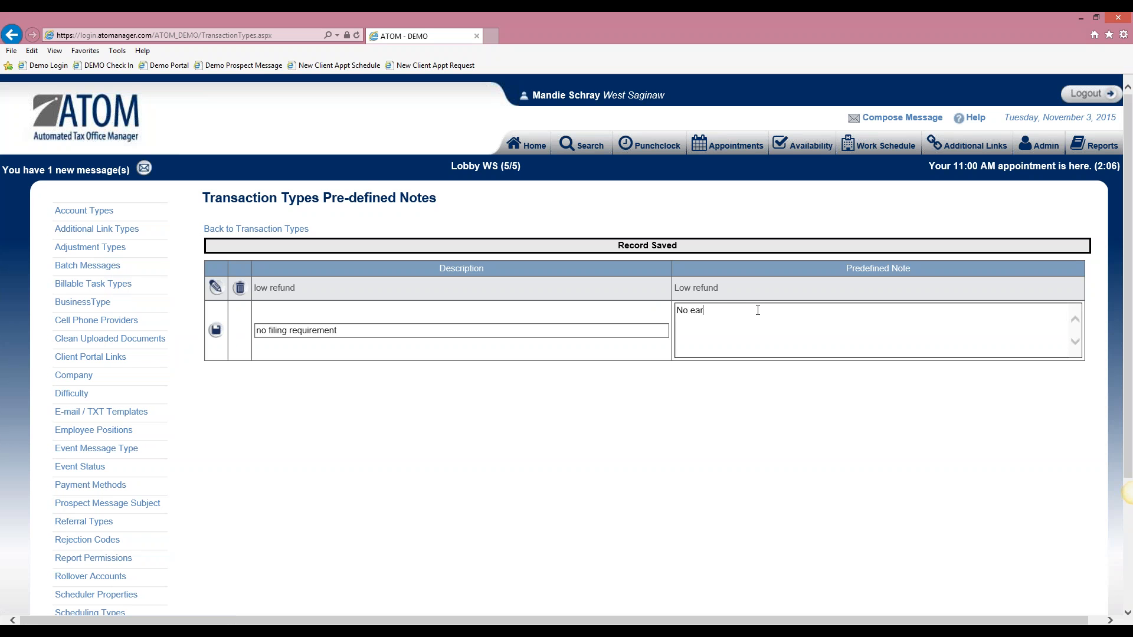
{"action": "type", "text": "ned income"}
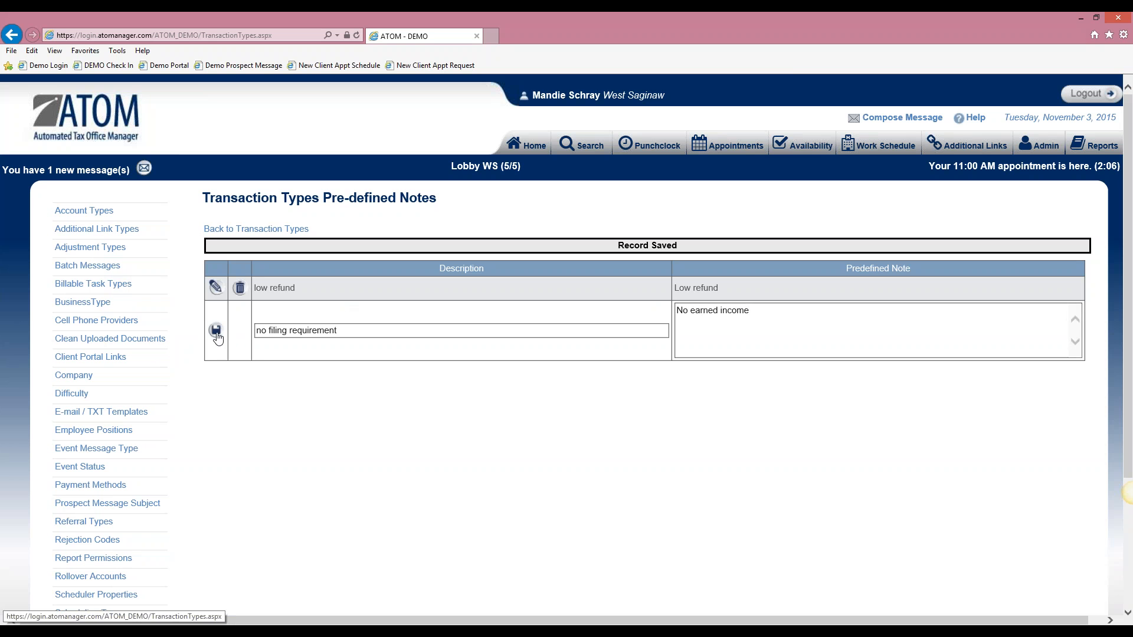
{"action": "left_click", "coordinate": [215, 333]}
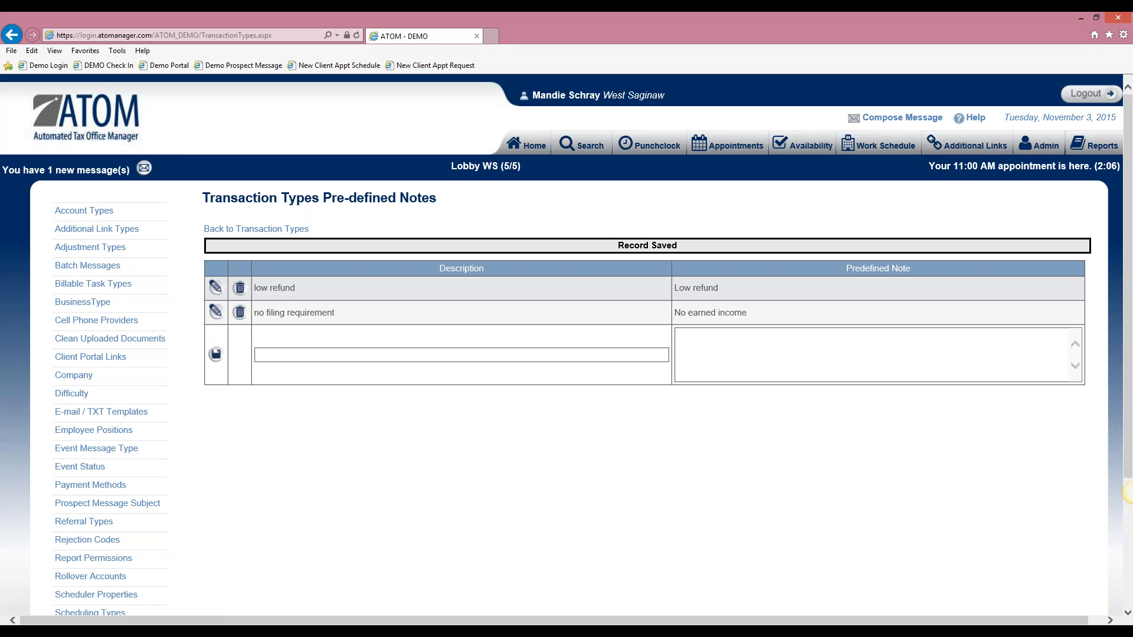
{"action": "mouse_move", "coordinate": [81, 302]}
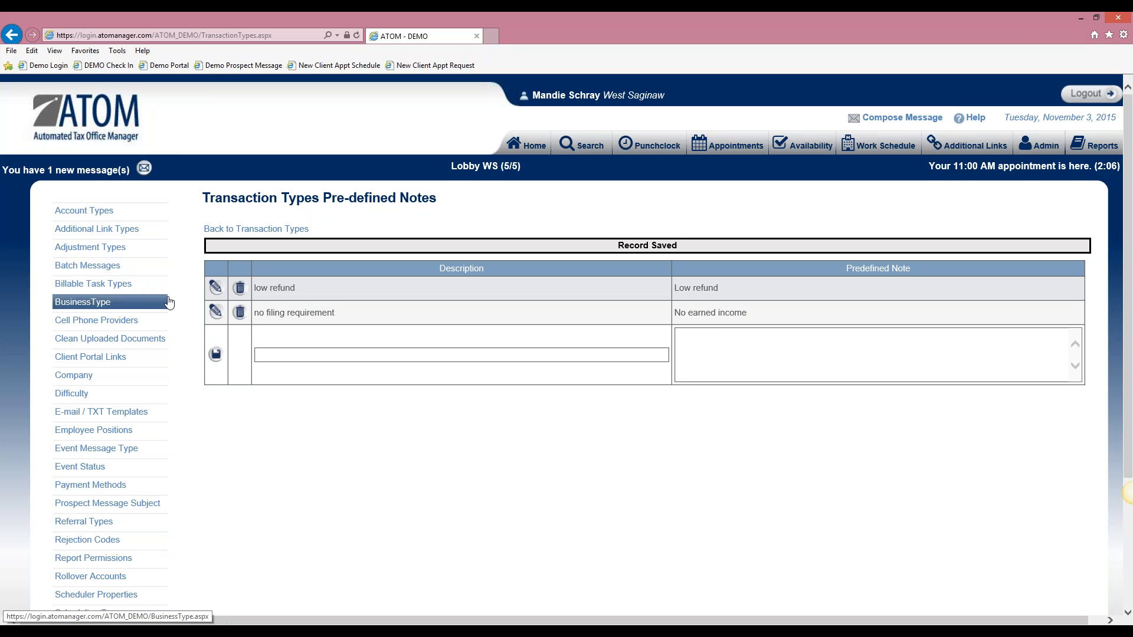
- Briefly edit the 'no filing requirement' note and leave it unchanged
{"action": "left_click", "coordinate": [215, 311]}
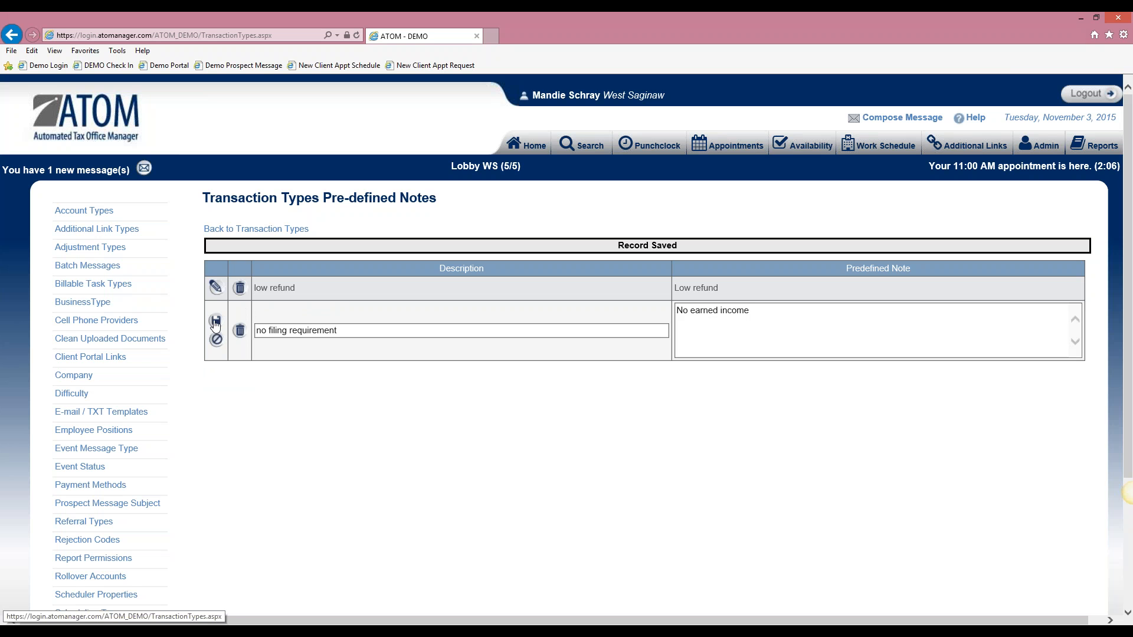
{"action": "mouse_move", "coordinate": [243, 335]}
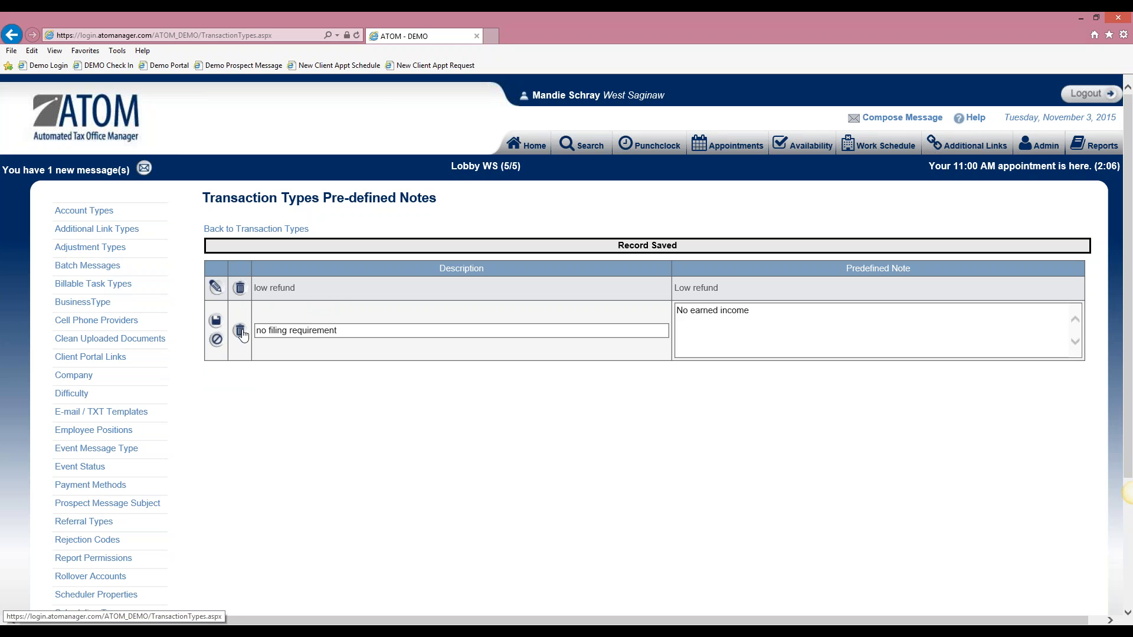
{"action": "mouse_move", "coordinate": [240, 334]}
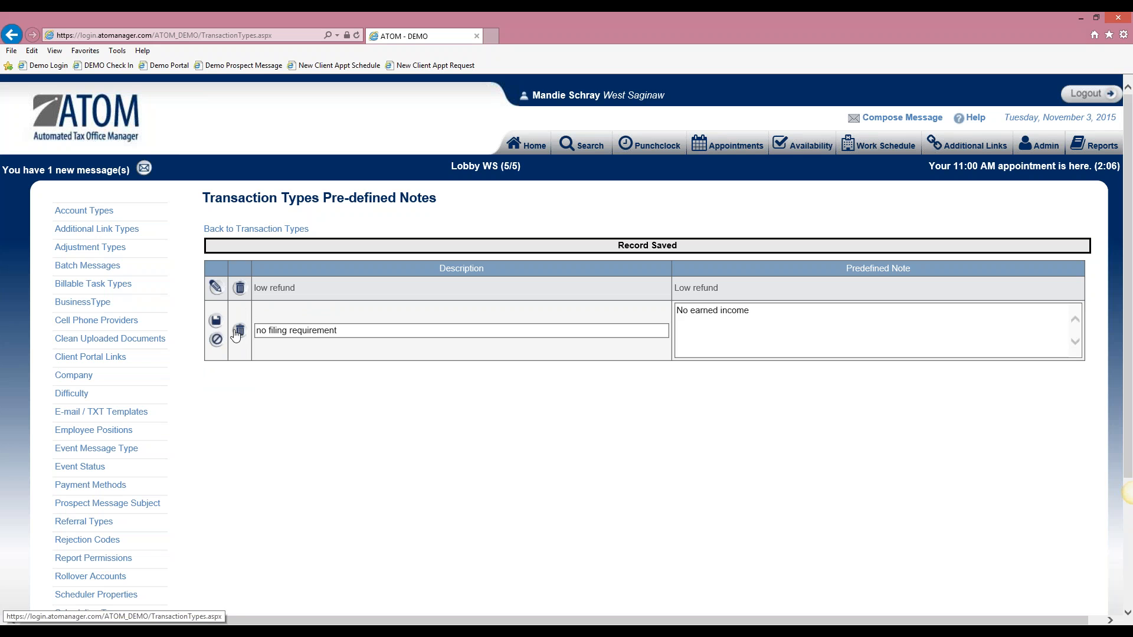
{"action": "left_click", "coordinate": [215, 319]}
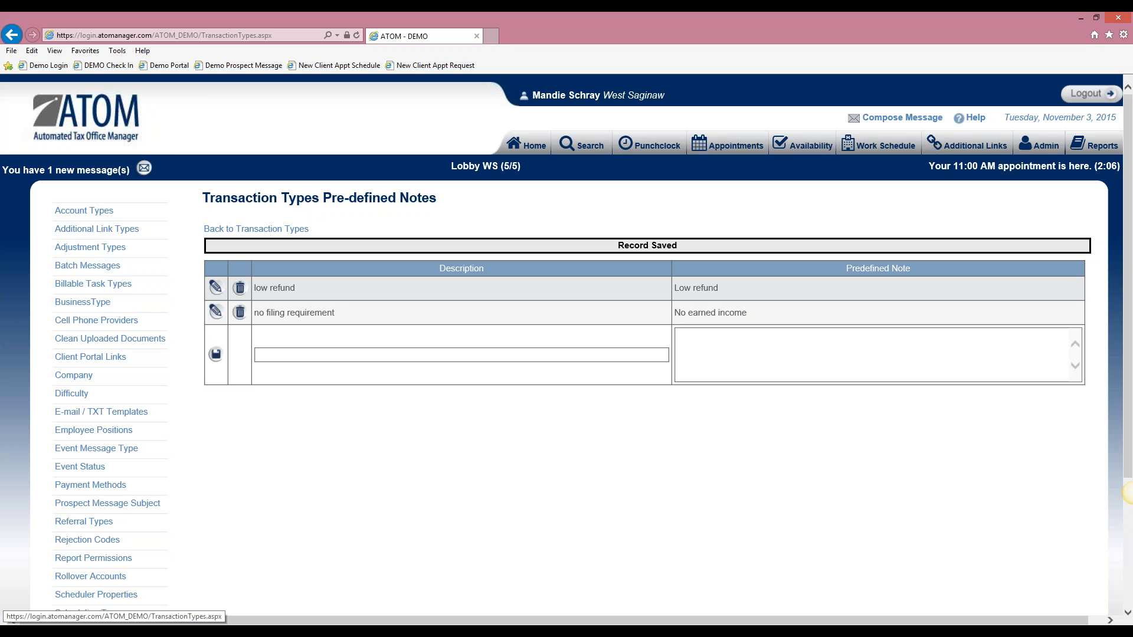
{"action": "mouse_move", "coordinate": [90, 575]}
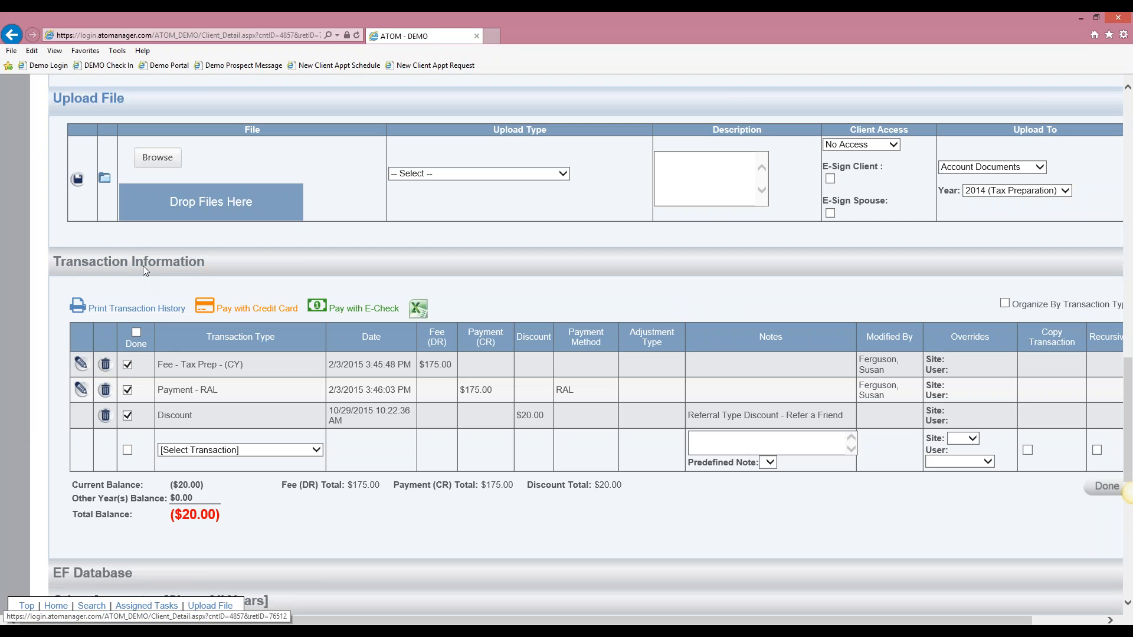
- Make the client's new transaction Fee - Amendment at 65.00 with the Remove Dependent predefined note
{"action": "left_click", "coordinate": [240, 450]}
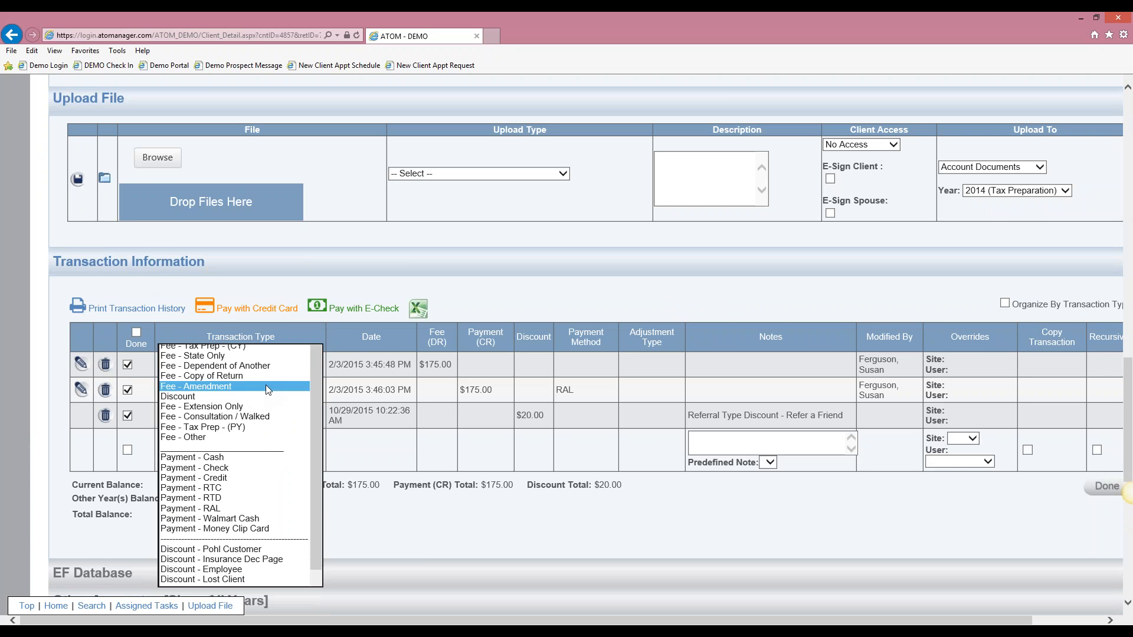
{"action": "left_click", "coordinate": [194, 385]}
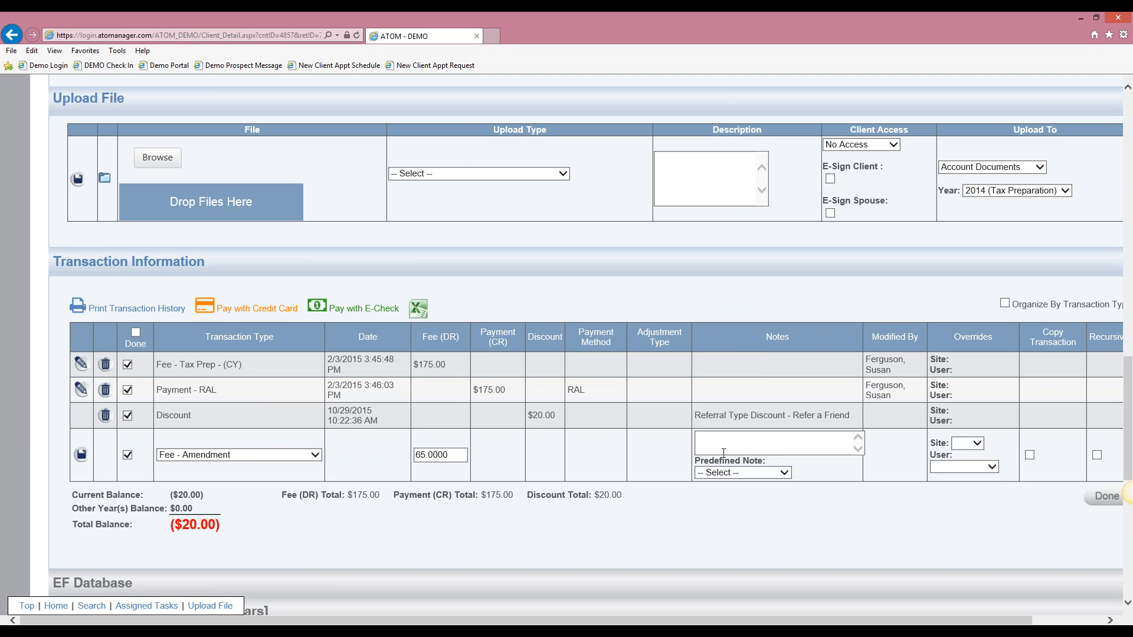
{"action": "left_click", "coordinate": [742, 472]}
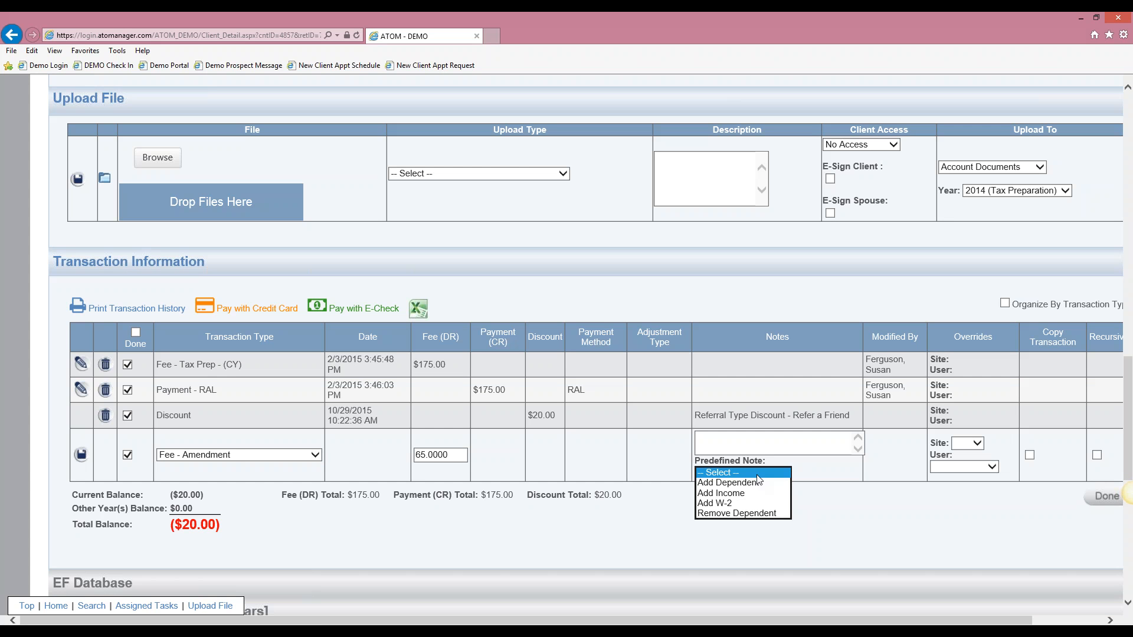
{"action": "mouse_move", "coordinate": [746, 513]}
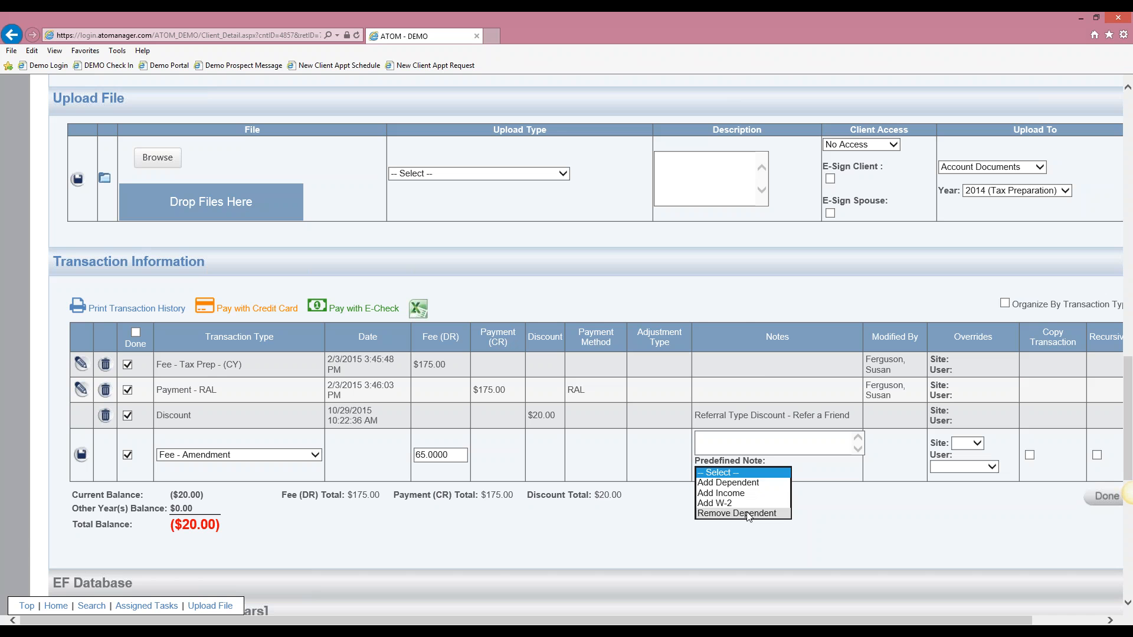
{"action": "left_click", "coordinate": [737, 513]}
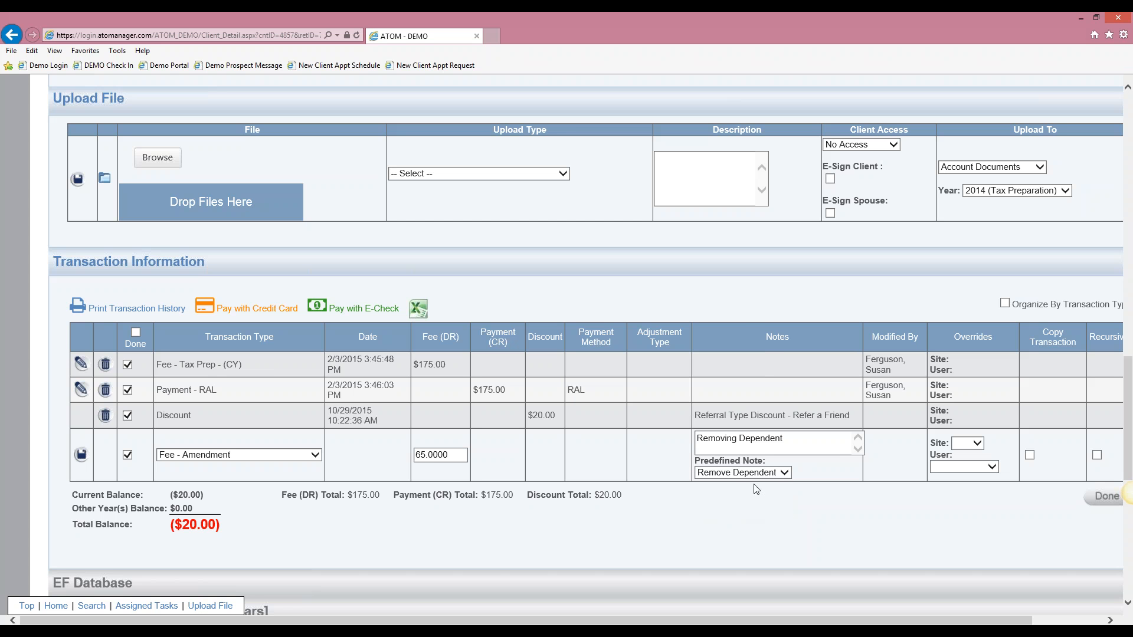